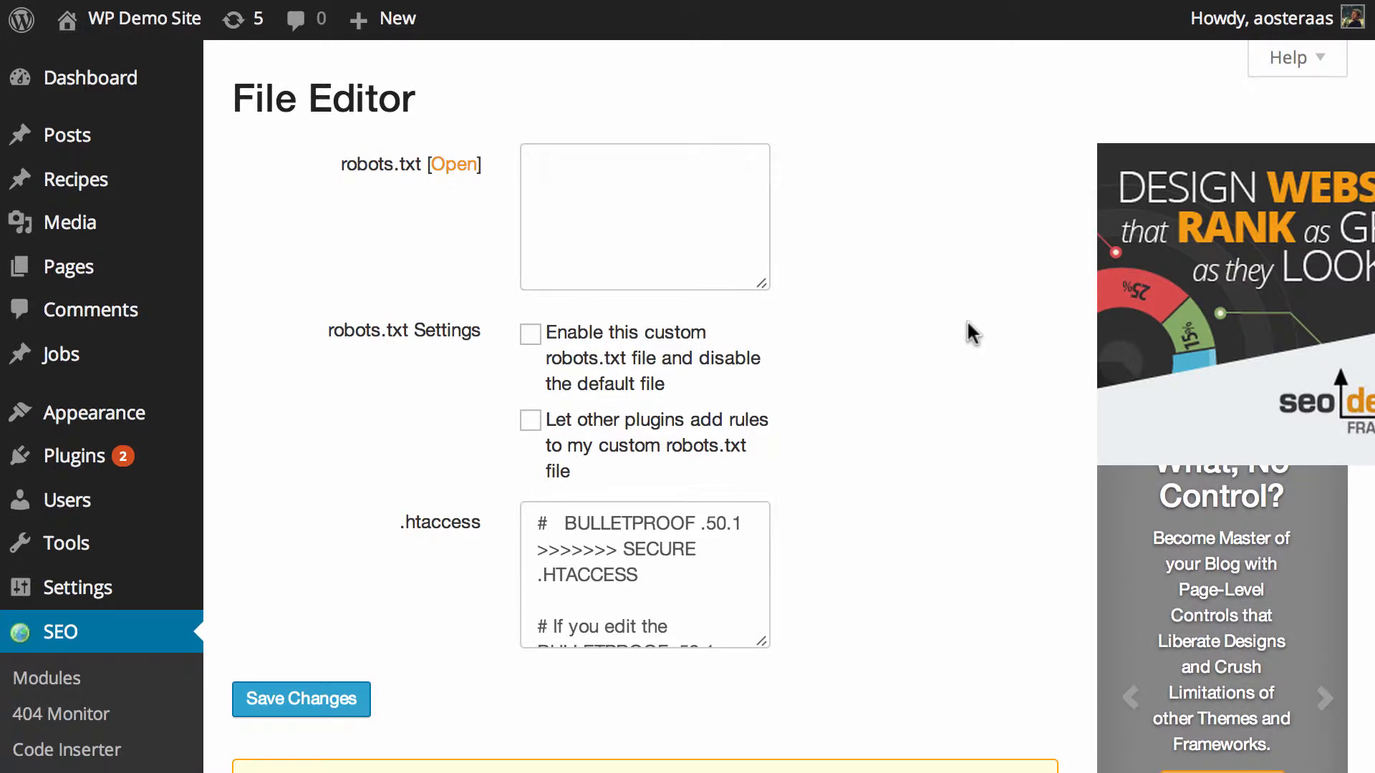
# - Enlarge the .htaccess textarea and scroll through its BulletProof and WordPress rewrite rules
pyautogui.click(644, 216)
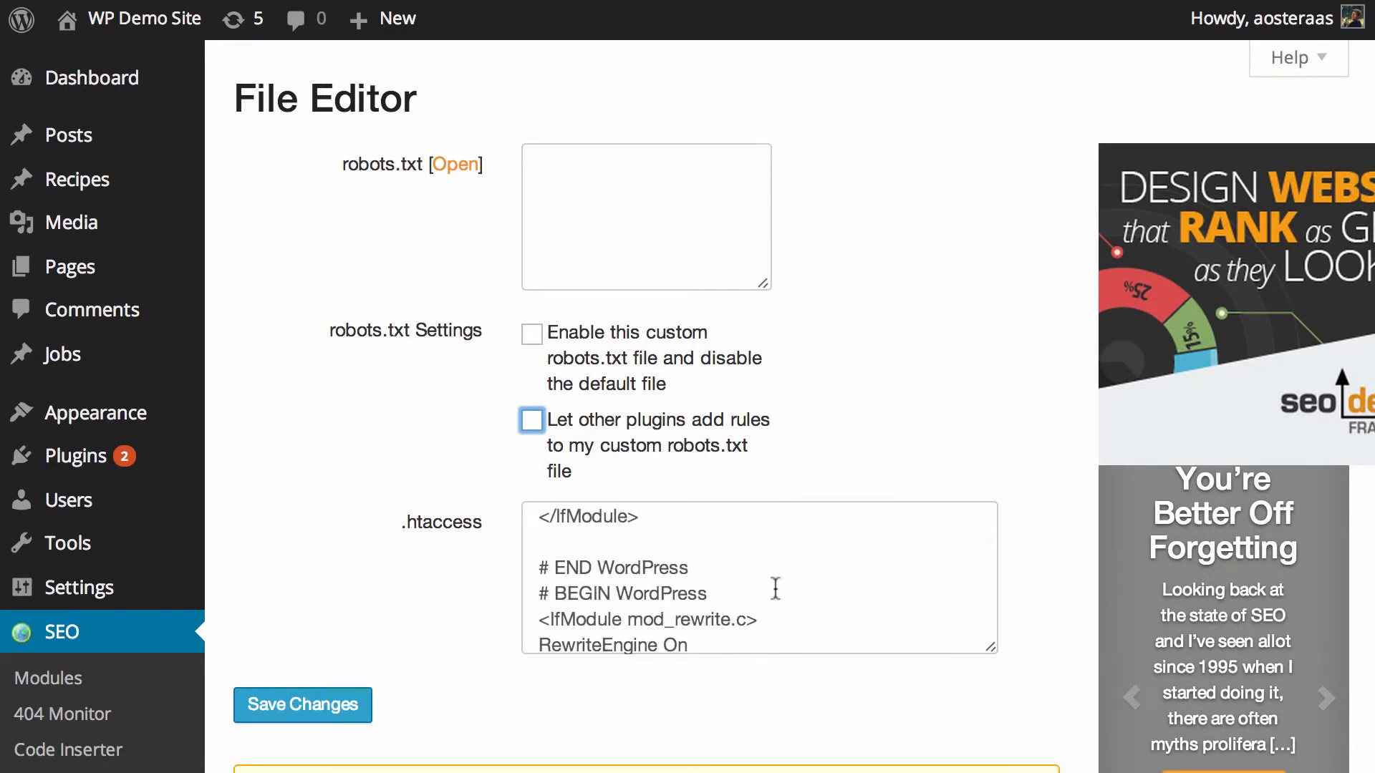
pyautogui.scroll(-3)
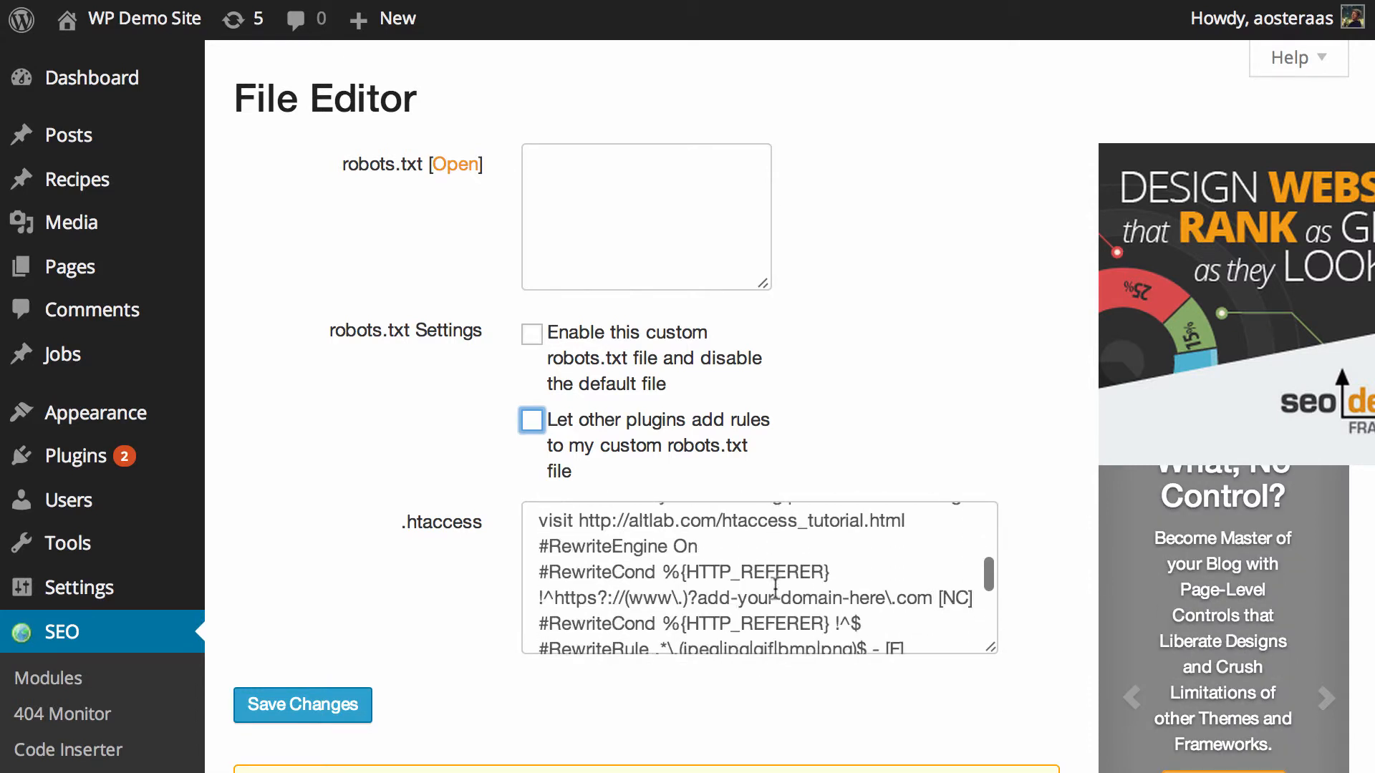